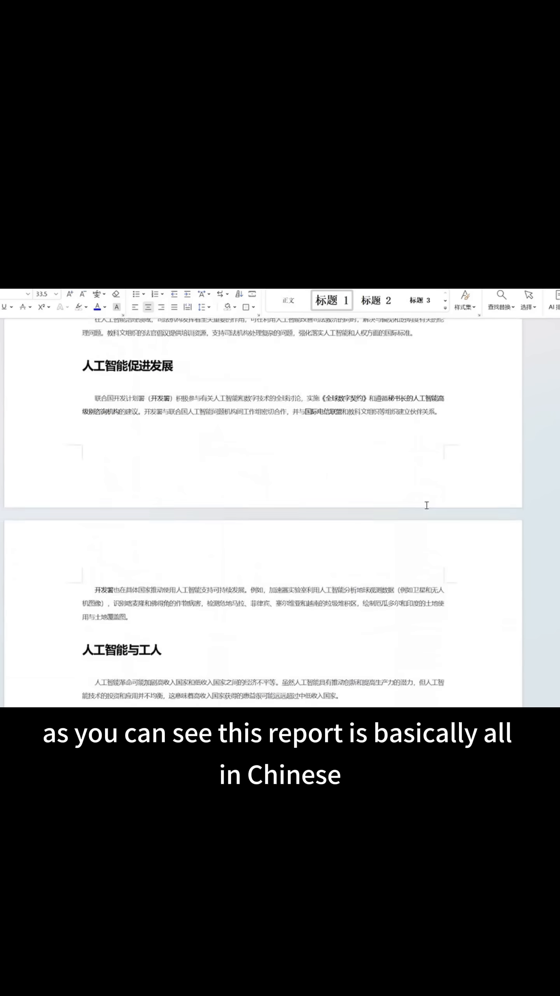
# Browse the Mystic Path tarot site and follow a navigation link to another page
pyautogui.scroll(-3)
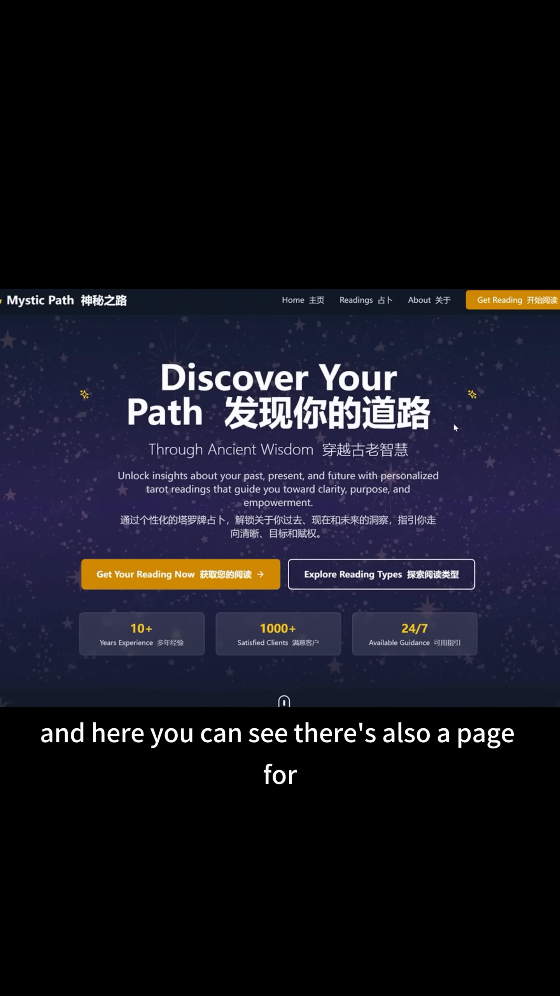
pyautogui.click(180, 573)
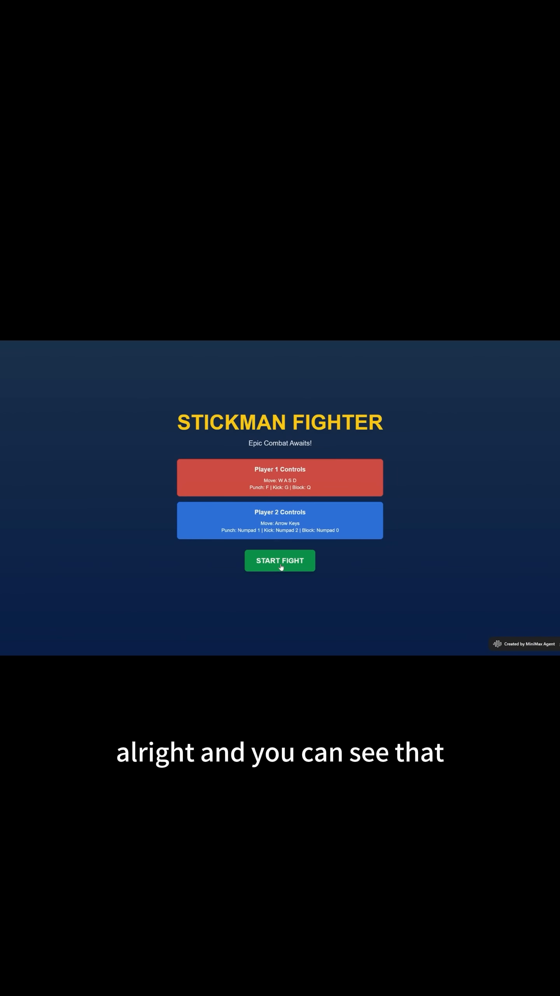
# Begin a match from the Stickman Fighter title screen via START FIGHT
pyautogui.click(280, 561)
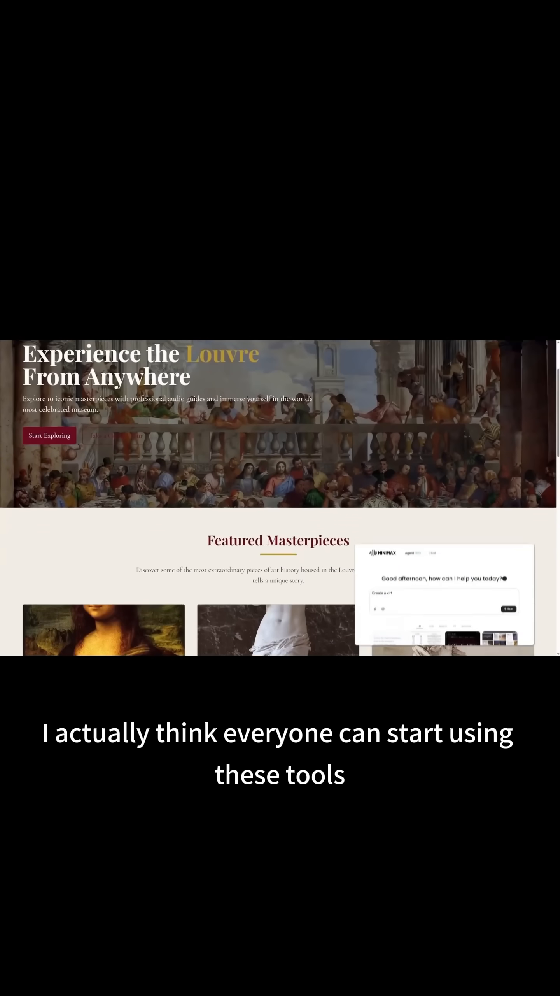
# Submit the classical Louvre virtual tour request with ten artworks and audio explanations
pyautogui.scroll(-3)
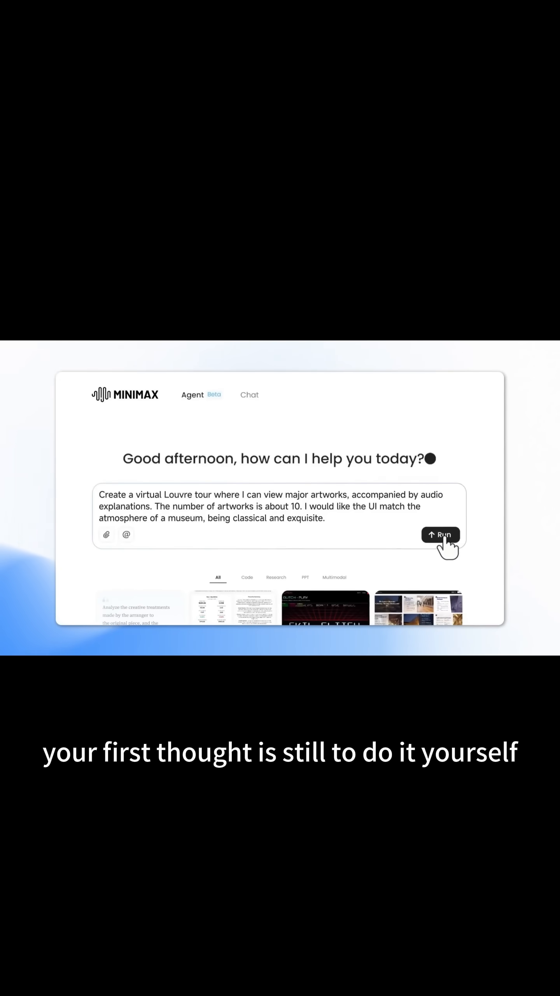
pyautogui.click(442, 535)
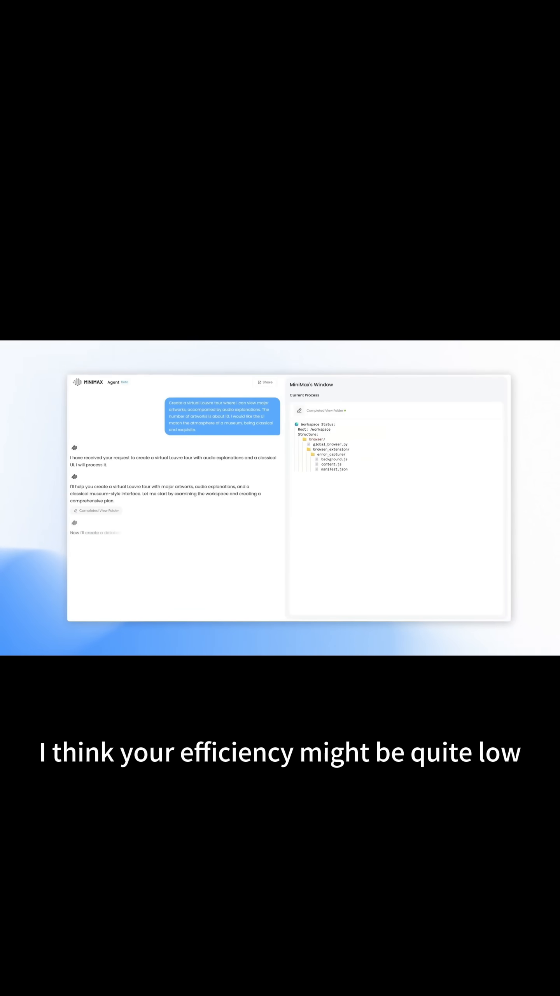